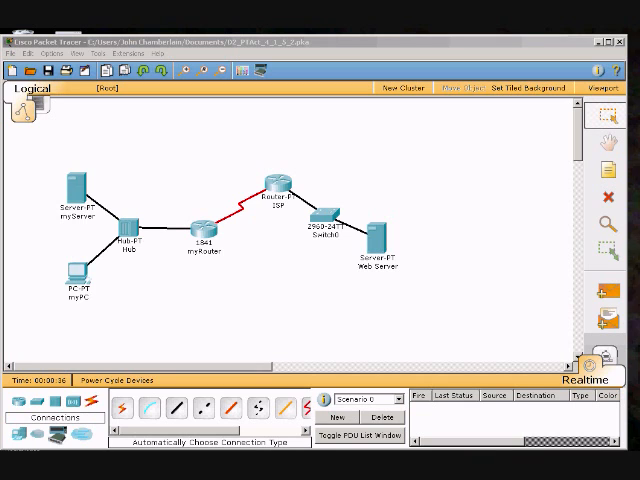
{"action": "mouse_move", "coordinate": [226, 290]}
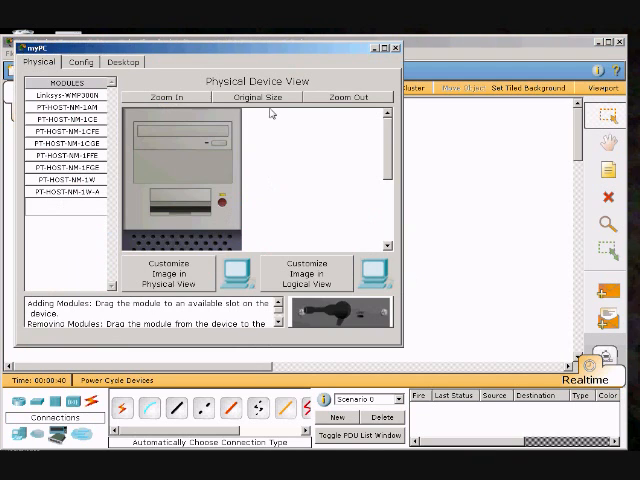
Open the Command Prompt from myPC's Desktop applications
{"action": "left_click", "coordinate": [122, 61]}
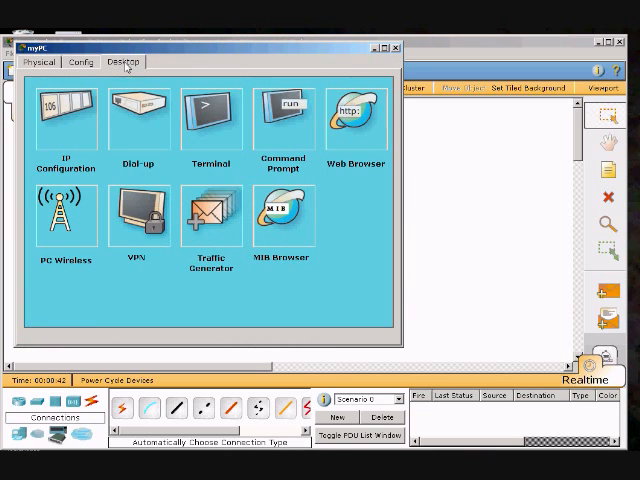
{"action": "left_click", "coordinate": [283, 118]}
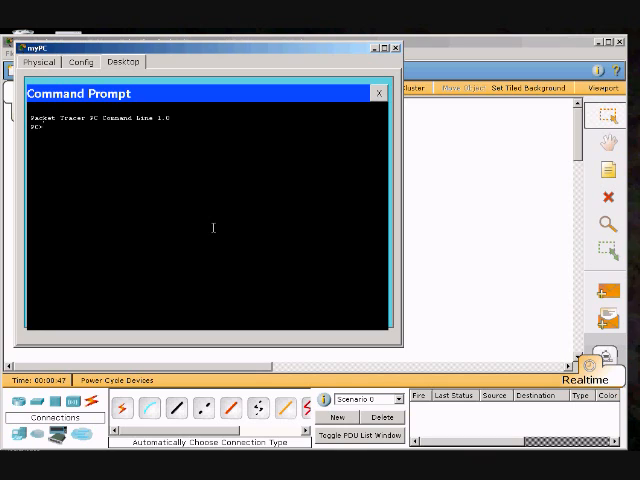
Ping 192.168.1.15 from myPC and see it time out with 100% loss
{"action": "type", "text": "ping 1"}
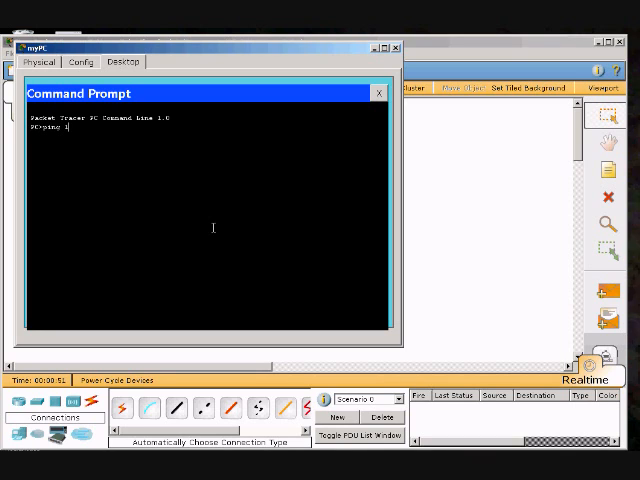
{"action": "type", "text": "92.168."}
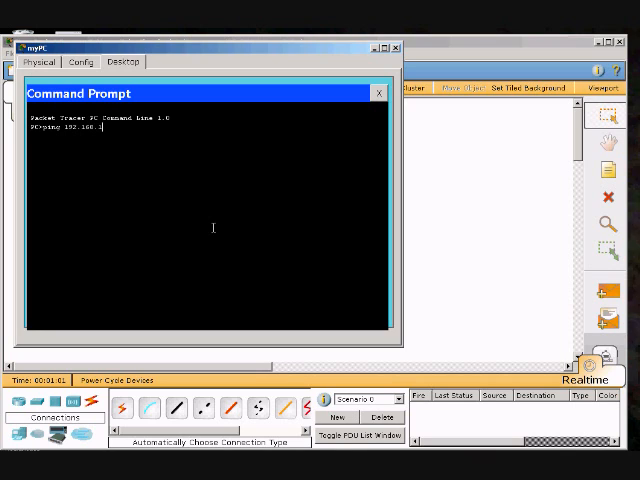
{"action": "type", "text": "145"}
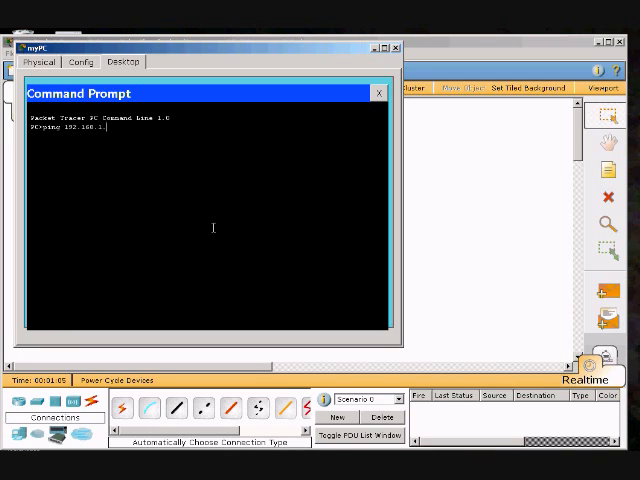
{"action": "type", "text": "15"}
{"action": "key", "text": "Return"}
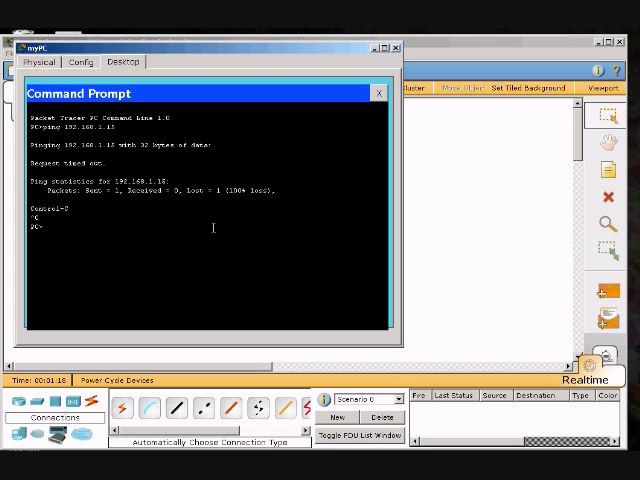
{"action": "type", "text": "ping"}
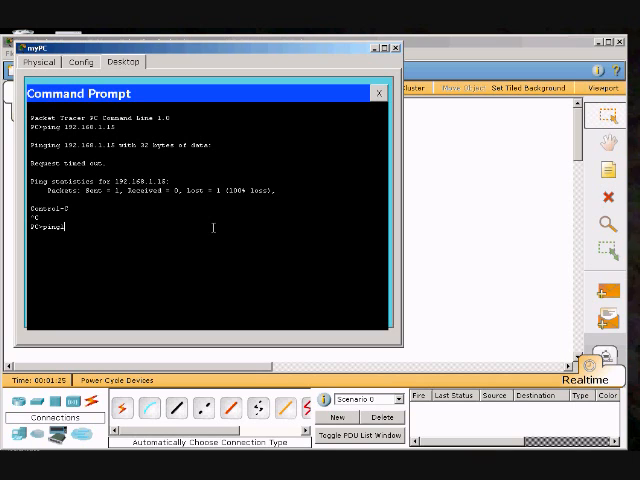
Ping 192.168.1.33, correcting the invalid mistyped command; it times out with 100% loss
{"action": "type", "text": "92.168.1.3"}
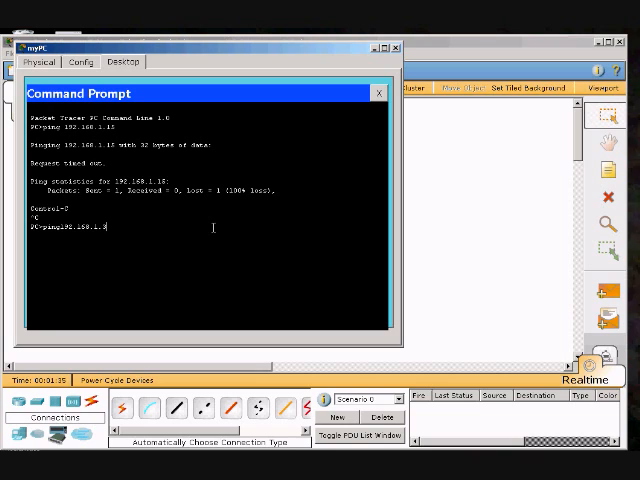
{"action": "key", "text": "Return"}
{"action": "type", "text": "ping"}
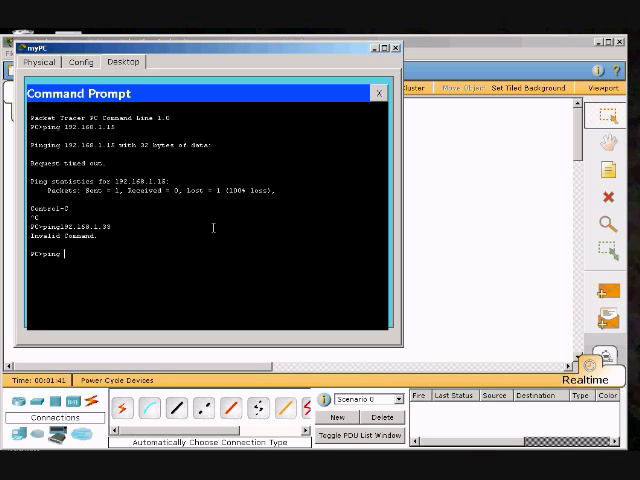
{"action": "type", "text": "192.168.1."}
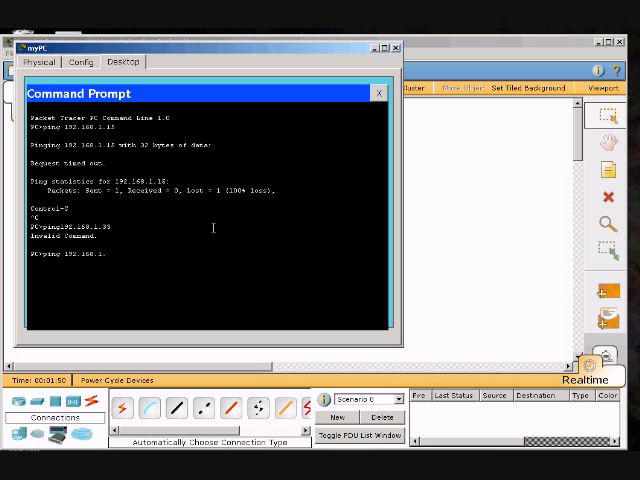
{"action": "type", "text": "33"}
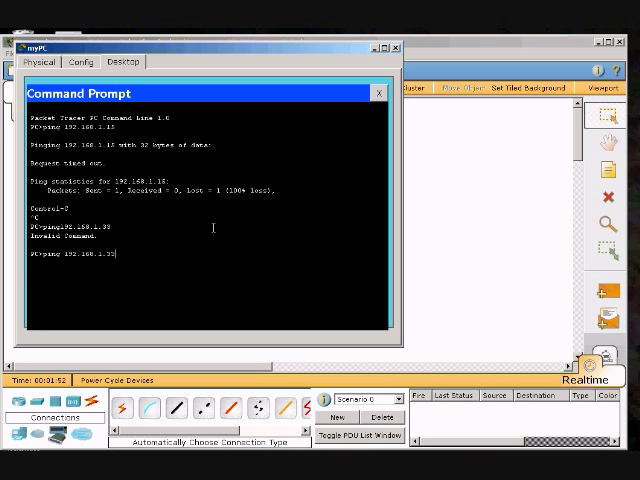
{"action": "key", "text": "Return"}
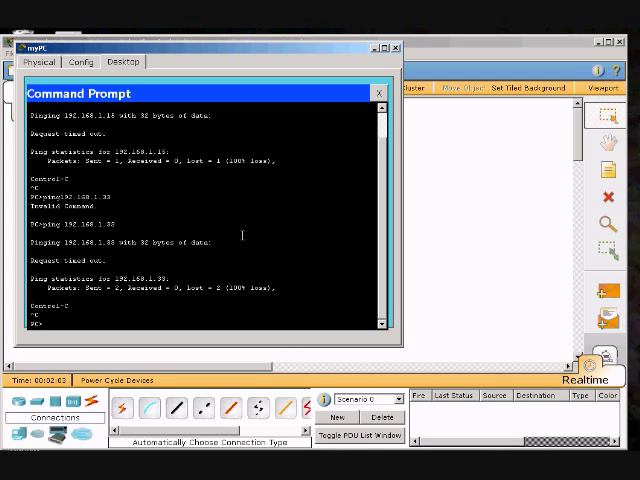
{"action": "mouse_move", "coordinate": [486, 331]}
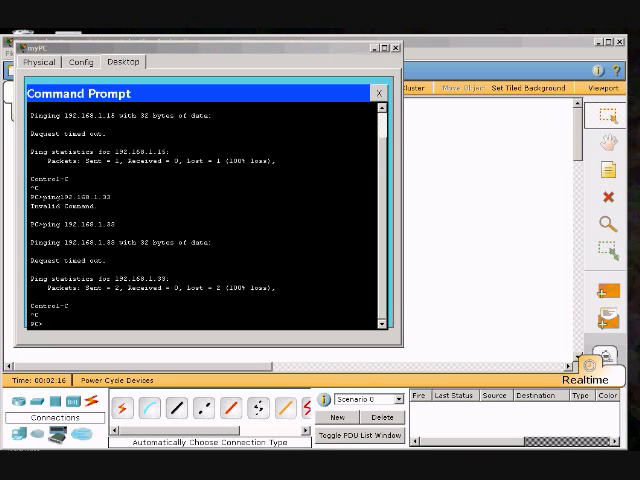
{"action": "mouse_move", "coordinate": [444, 276]}
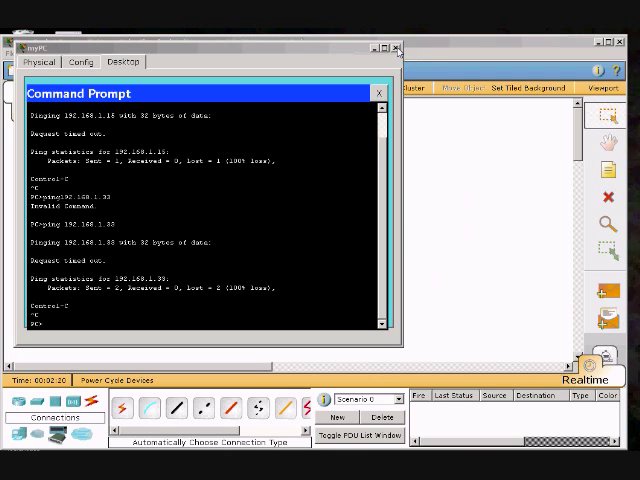
Close myPC and view myRouter's FastEthernet0/0 IP address and subnet mask
{"action": "left_click", "coordinate": [377, 92]}
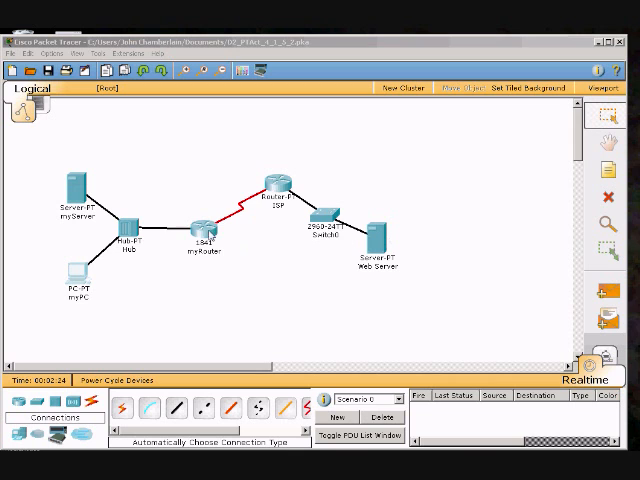
{"action": "double_click", "coordinate": [205, 225]}
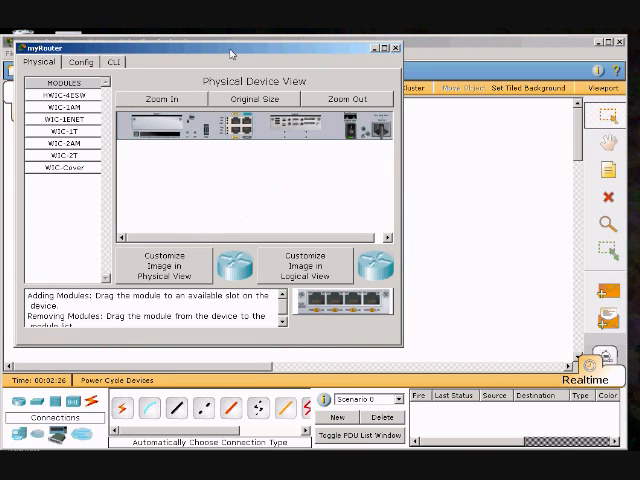
{"action": "left_click_drag", "start_coordinate": [230, 47], "coordinate": [585, 47]}
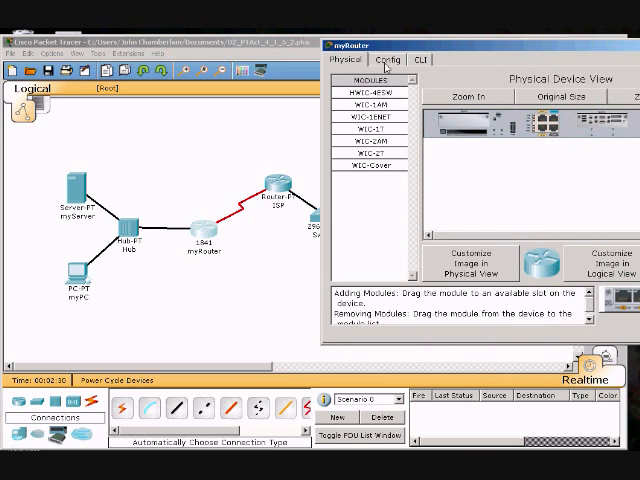
{"action": "left_click", "coordinate": [390, 60]}
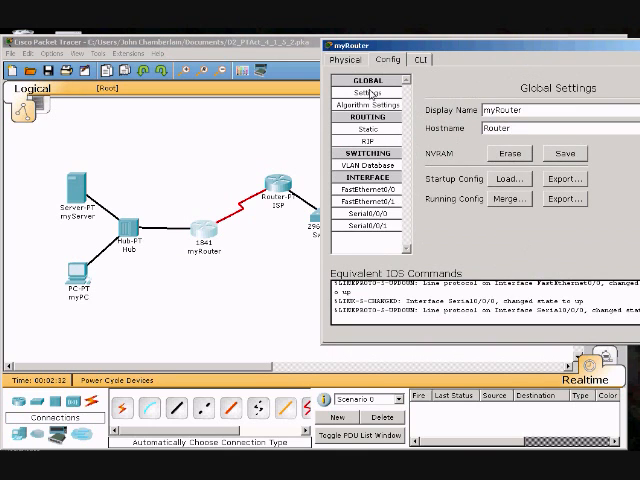
{"action": "left_click", "coordinate": [367, 188]}
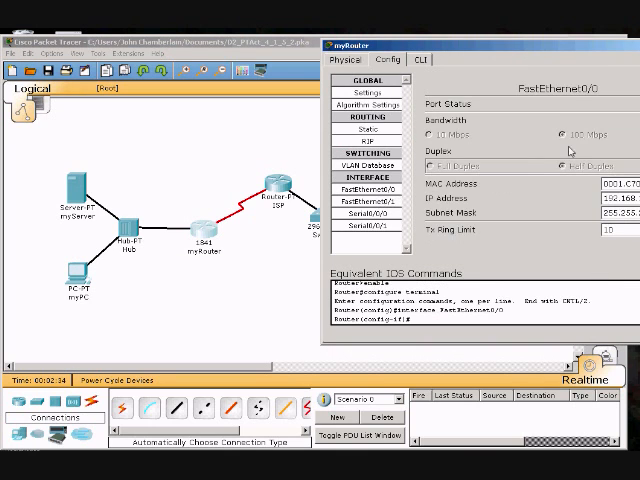
{"action": "mouse_move", "coordinate": [535, 260]}
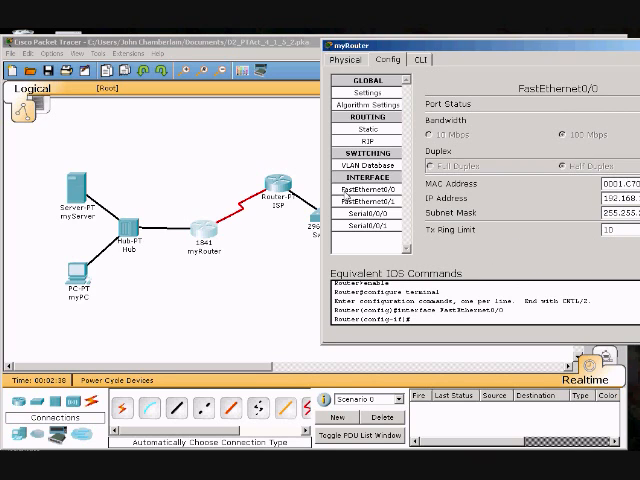
{"action": "mouse_move", "coordinate": [155, 197]}
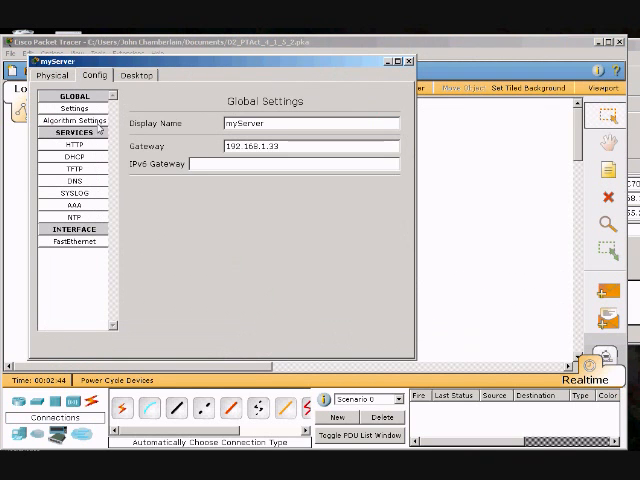
Check myServer's FastEthernet address 192.168.1.45 with mask 255.255.255.224
{"action": "left_click", "coordinate": [75, 241]}
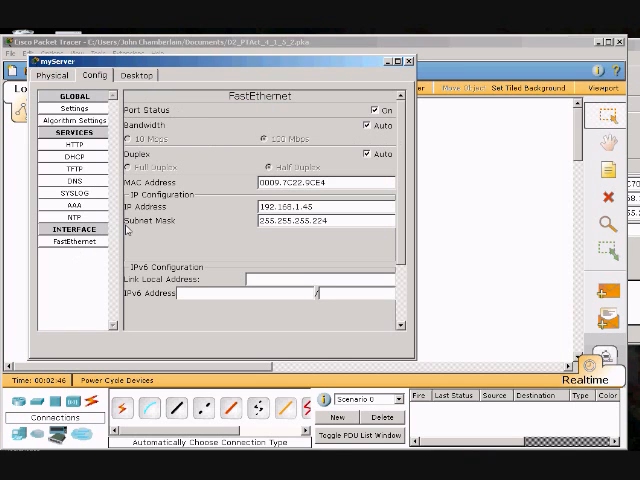
{"action": "left_click", "coordinate": [320, 204]}
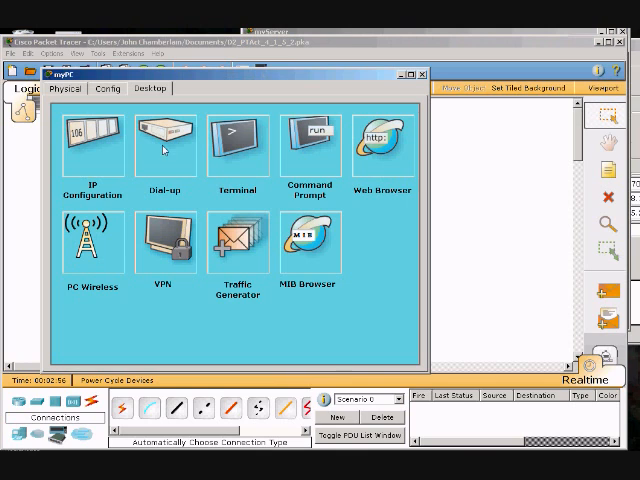
View myPC's FastEthernet settings: 192.168.1.65, mask 255.255.255.224, gateway 192.168.1.33
{"action": "left_click", "coordinate": [107, 88]}
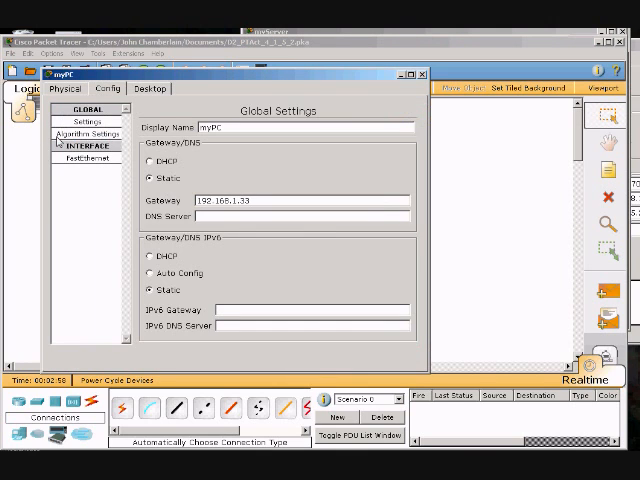
{"action": "left_click", "coordinate": [85, 156]}
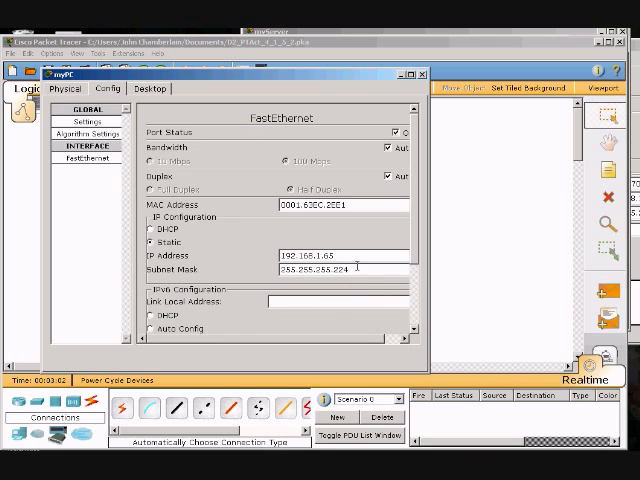
{"action": "mouse_move", "coordinate": [345, 290]}
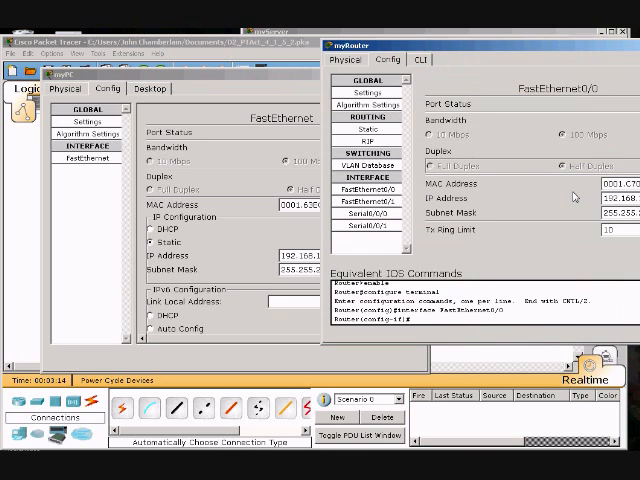
{"action": "mouse_move", "coordinate": [570, 48]}
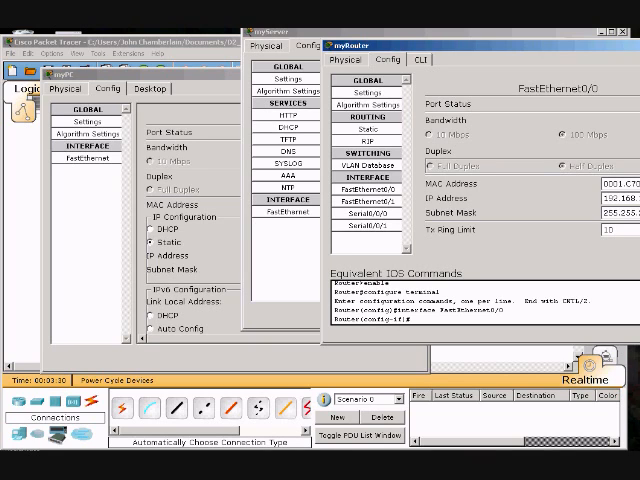
{"action": "mouse_move", "coordinate": [590, 120]}
{"action": "type", "text": "192.168.1."}
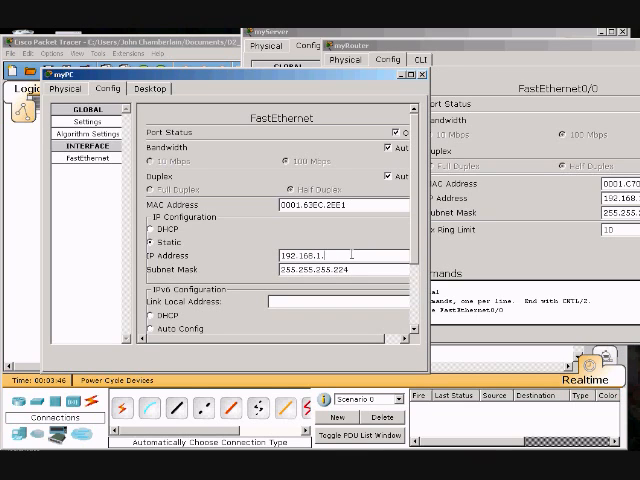
Set myPC's IP address to 192.168.1.34 and close all device windows
{"action": "type", "text": "34"}
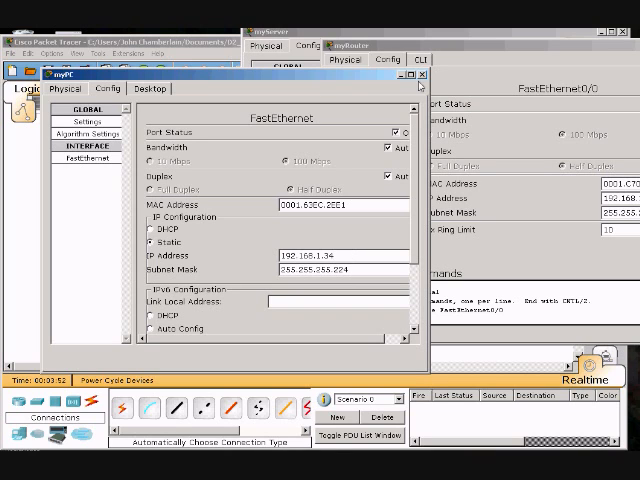
{"action": "left_click", "coordinate": [427, 74]}
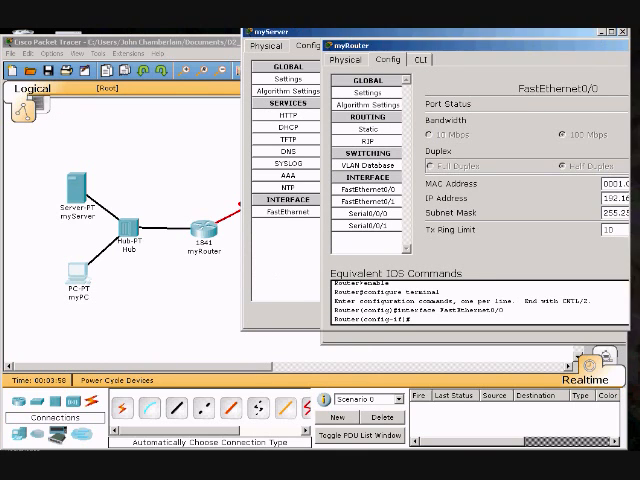
{"action": "left_click", "coordinate": [620, 20]}
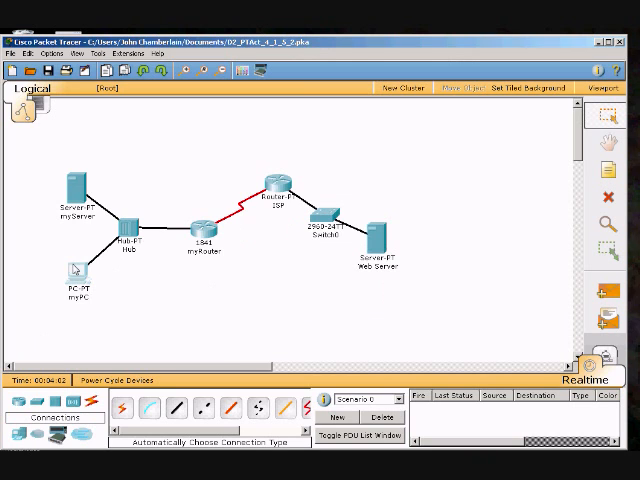
Reopen myPC, confirm its FastEthernet address reads 192.168.1.34, and return to Desktop
{"action": "double_click", "coordinate": [74, 276]}
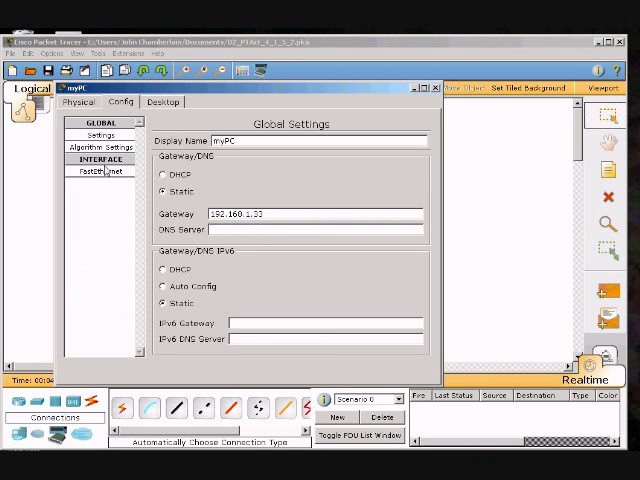
{"action": "left_click", "coordinate": [91, 170]}
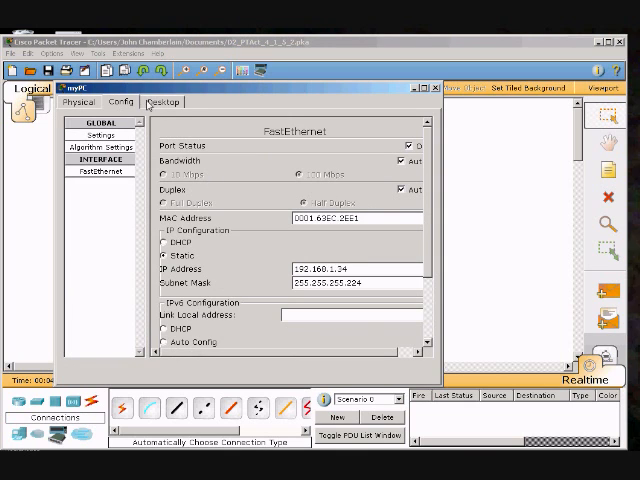
{"action": "left_click", "coordinate": [161, 101]}
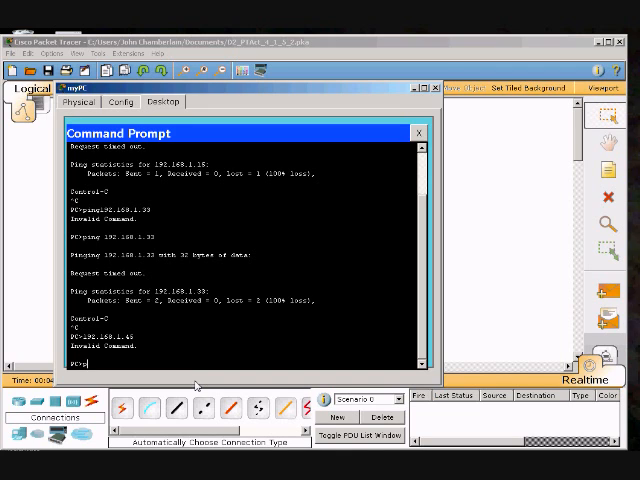
Ping myServer at 192.168.1.45, getting 4 of 4 replies with 0% loss
{"action": "type", "text": "ping"}
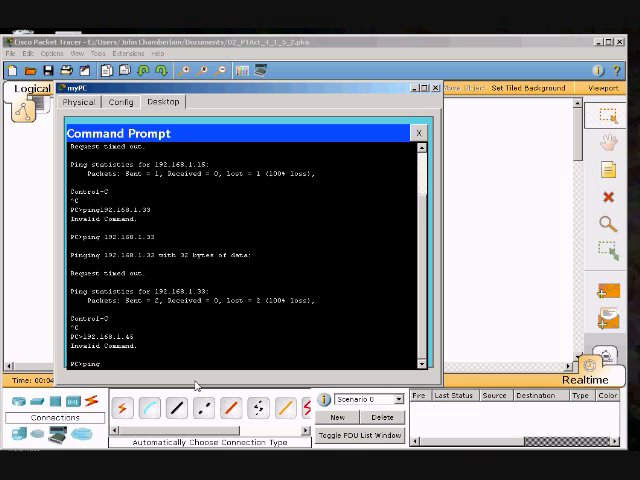
{"action": "type", "text": "192."}
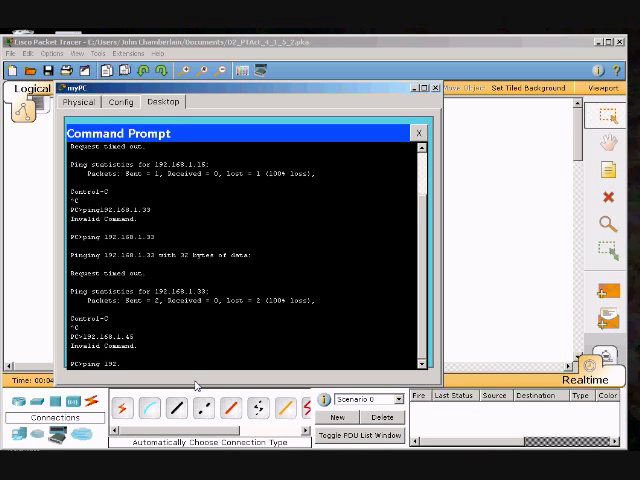
{"action": "type", "text": "168.1.45"}
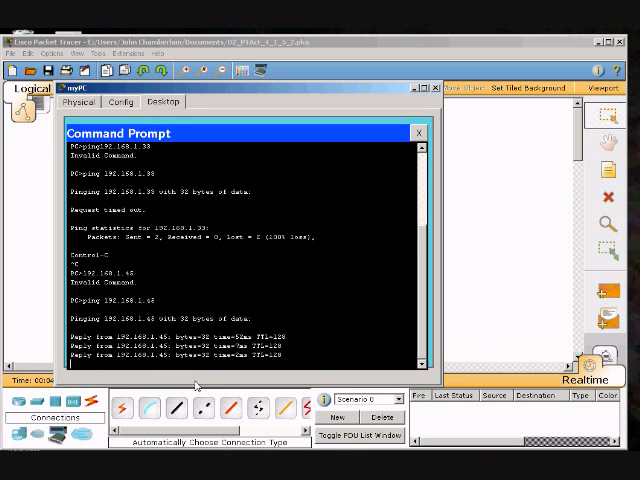
{"action": "scroll", "scroll_direction": "down", "scroll_amount": 3}
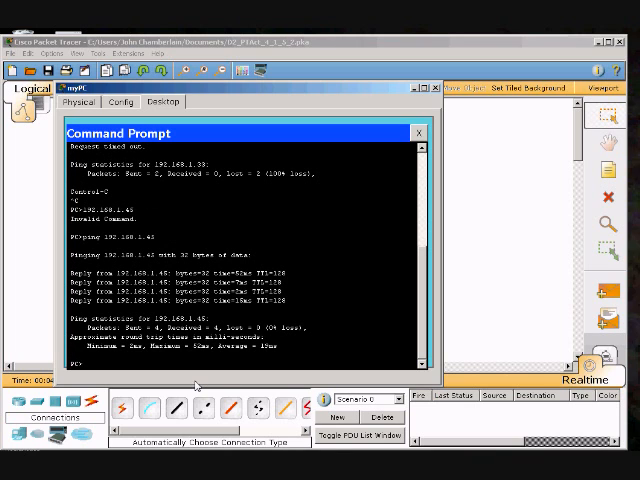
Ping the gateway router at 192.168.1.33, receiving all 4 replies
{"action": "type", "text": "ping"}
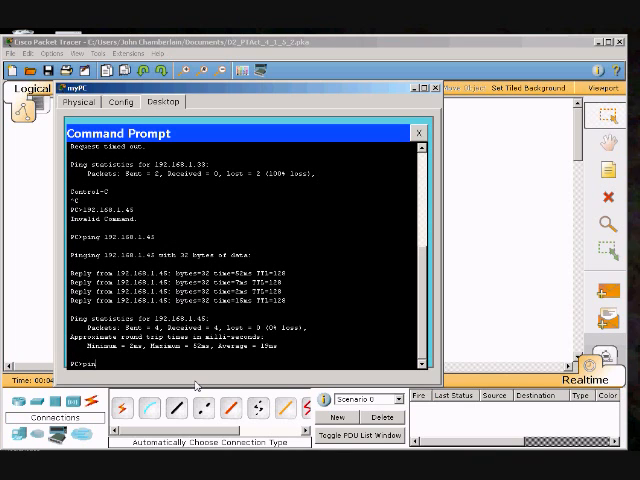
{"action": "type", "text": "192."}
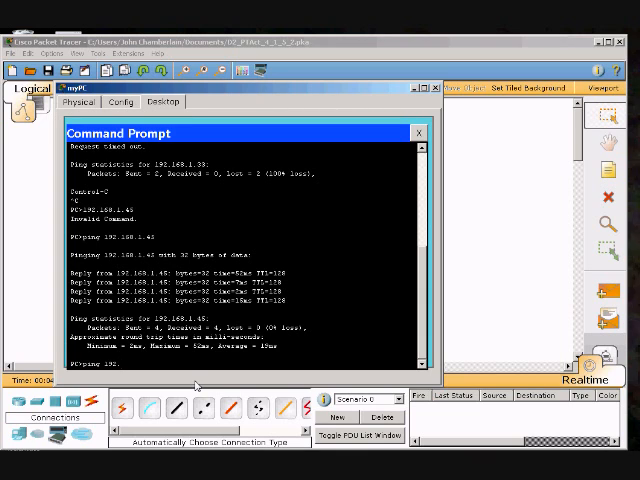
{"action": "type", "text": "168.1.33"}
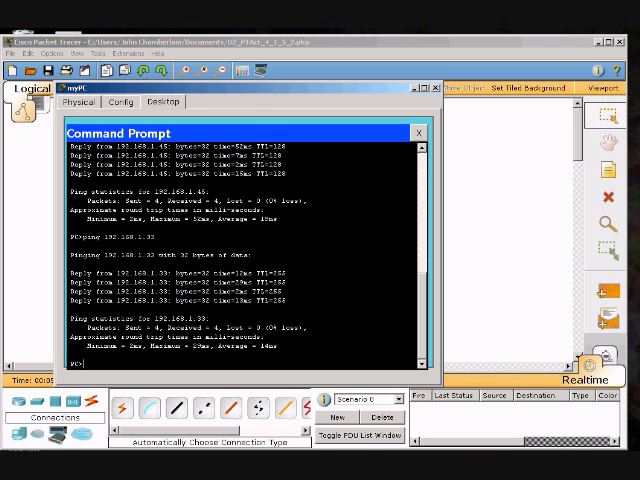
{"action": "mouse_move", "coordinate": [551, 269]}
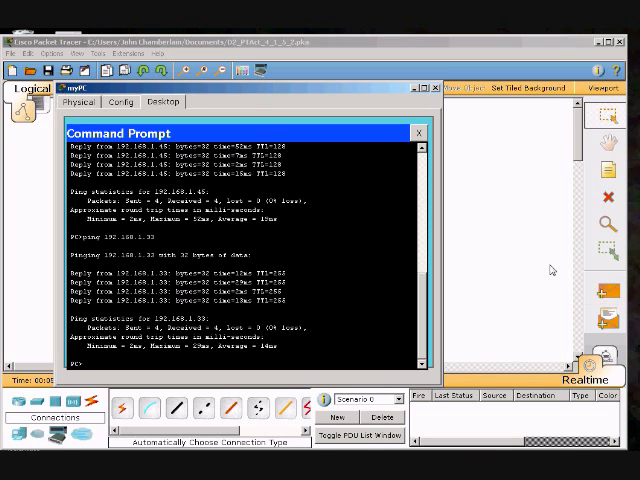